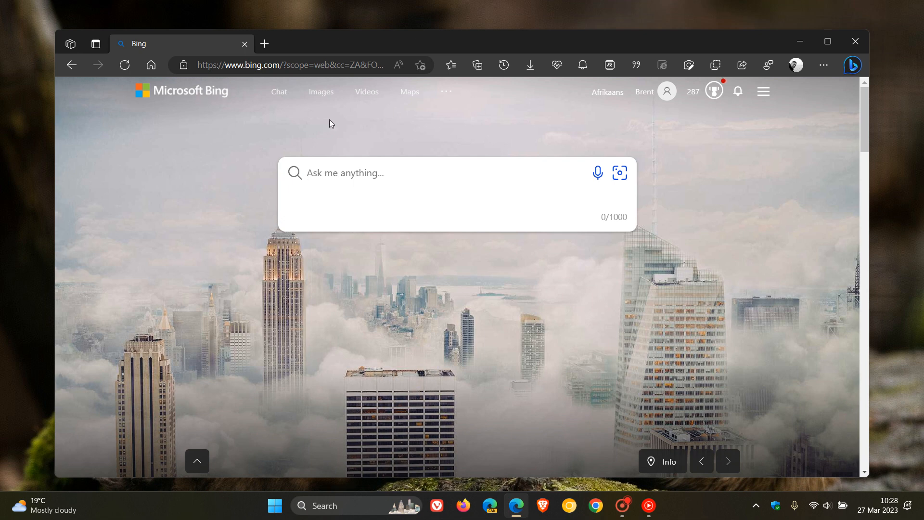
pyautogui.moveTo(673, 329)
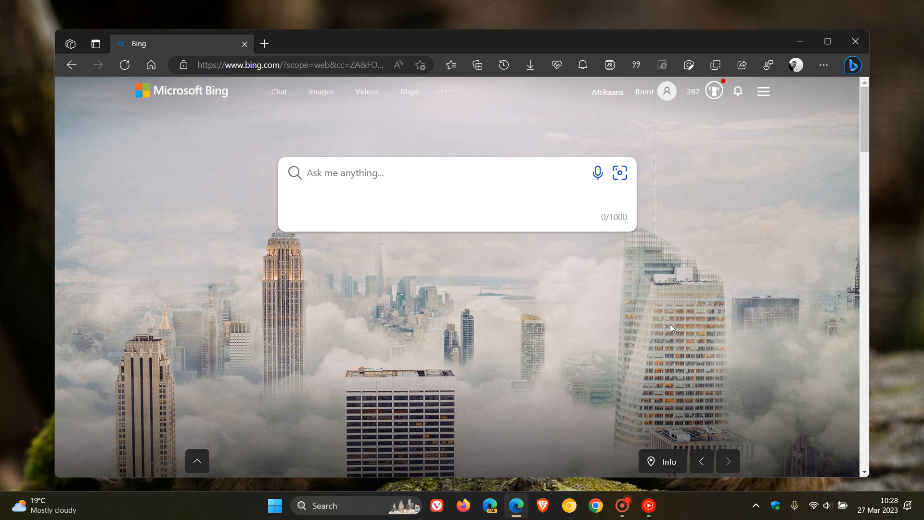
pyautogui.moveTo(253, 162)
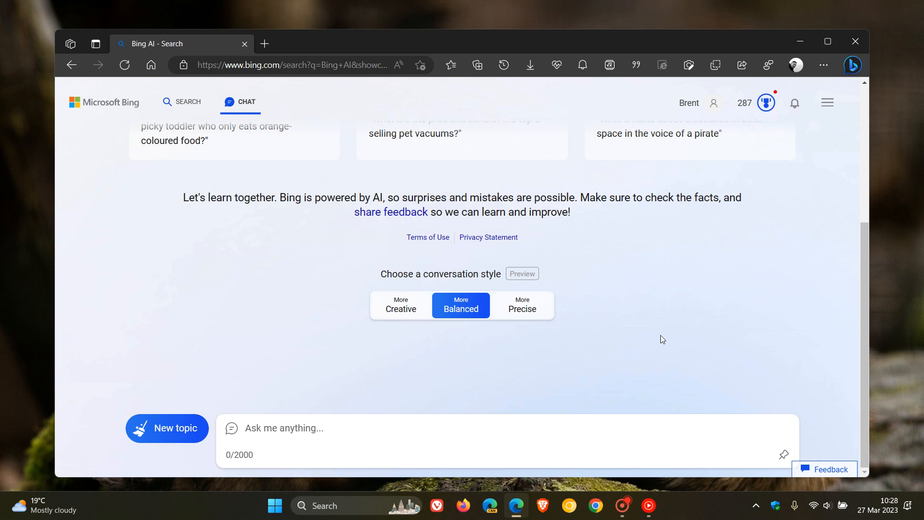
# Send 'hi' to Bing and receive its greeting reply with the 1 of 20 turn counter
pyautogui.write('hi')
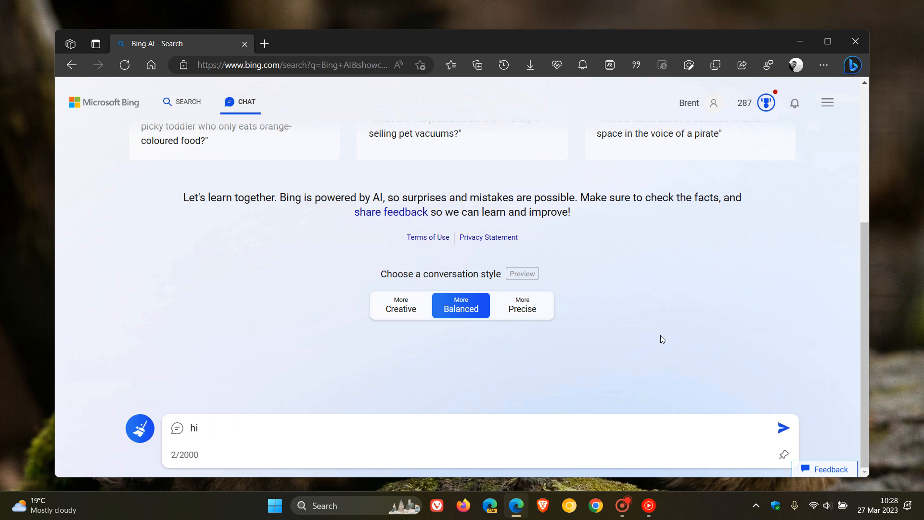
pyautogui.click(784, 427)
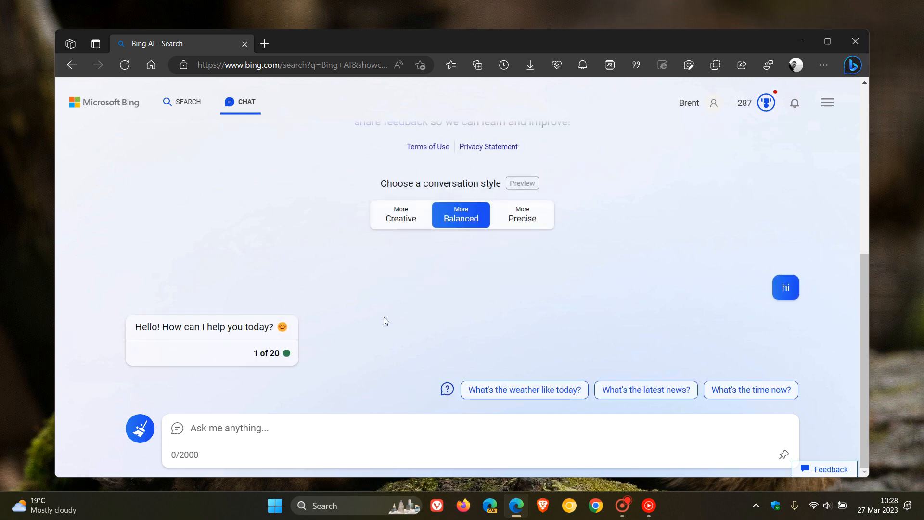
pyautogui.moveTo(388, 321)
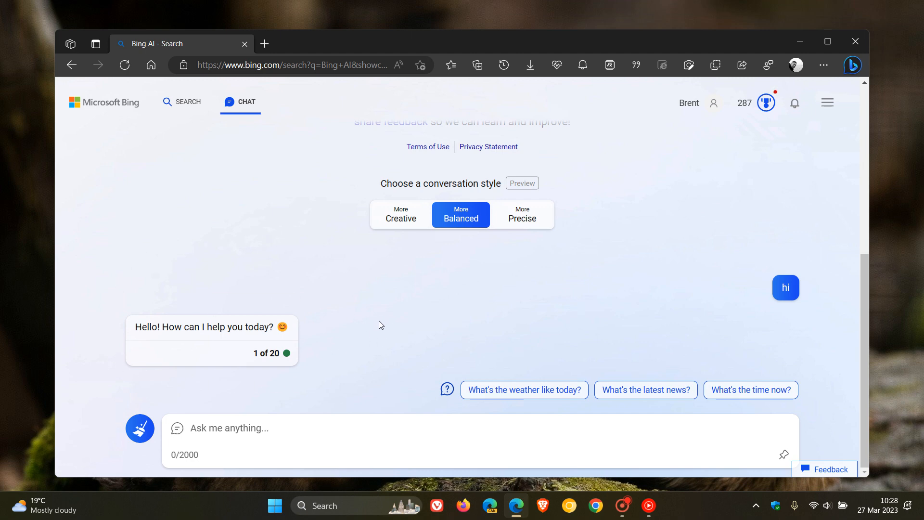
pyautogui.click(229, 428)
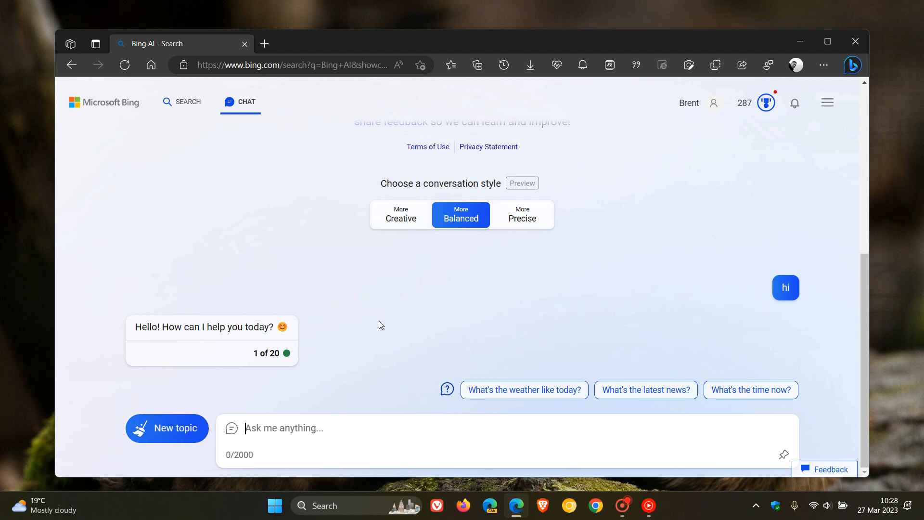
pyautogui.moveTo(386, 321)
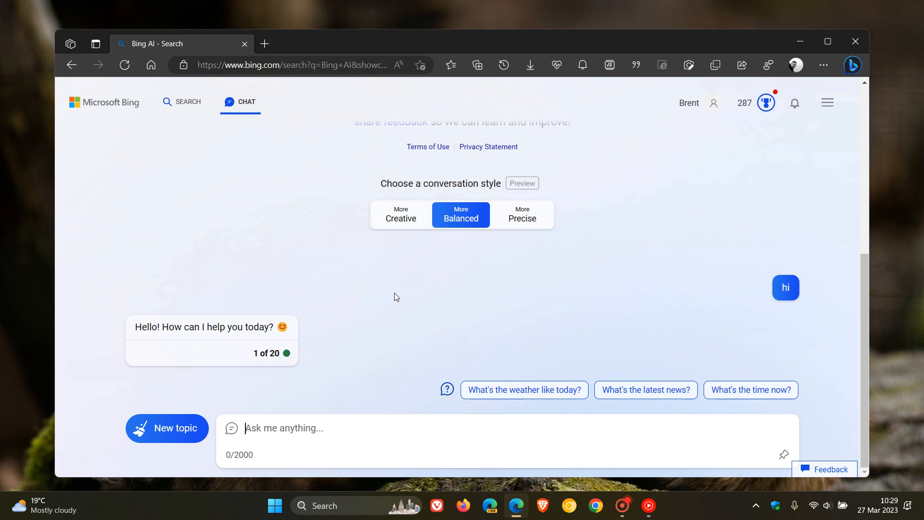
pyautogui.moveTo(436, 304)
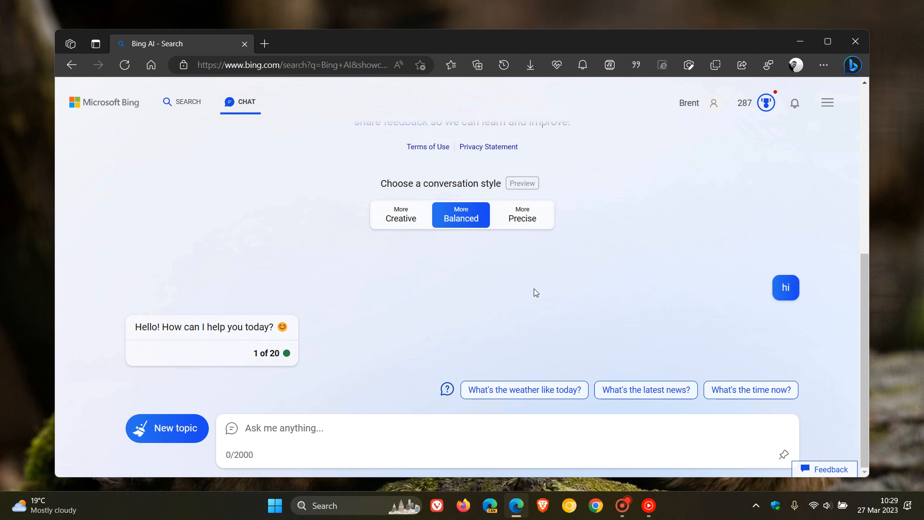
pyautogui.moveTo(567, 290)
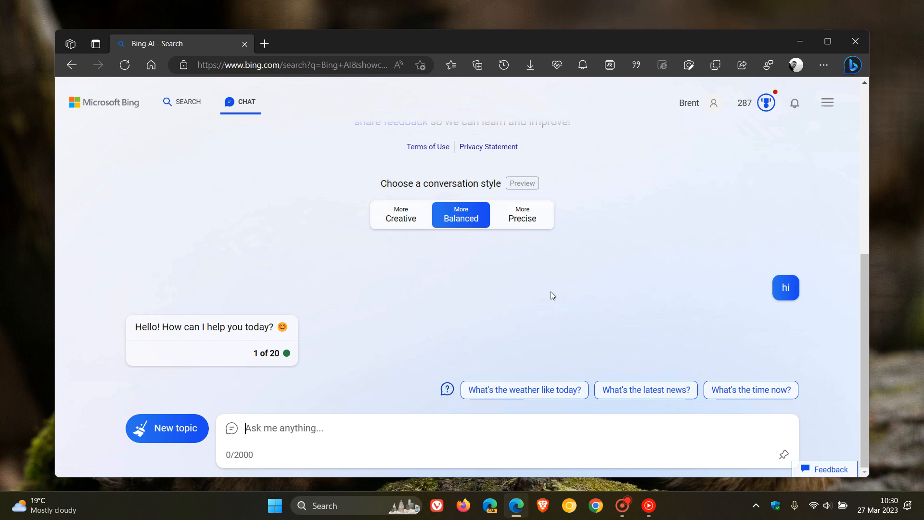
pyautogui.moveTo(543, 282)
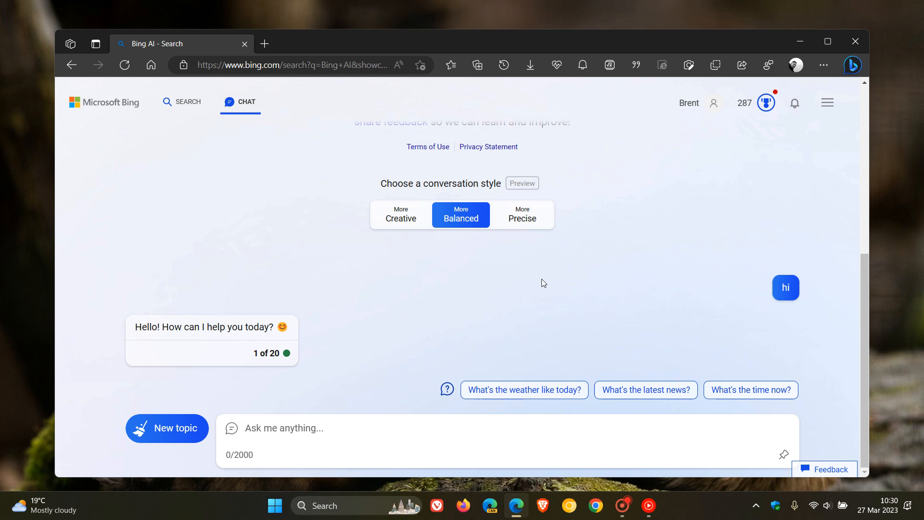
pyautogui.moveTo(617, 229)
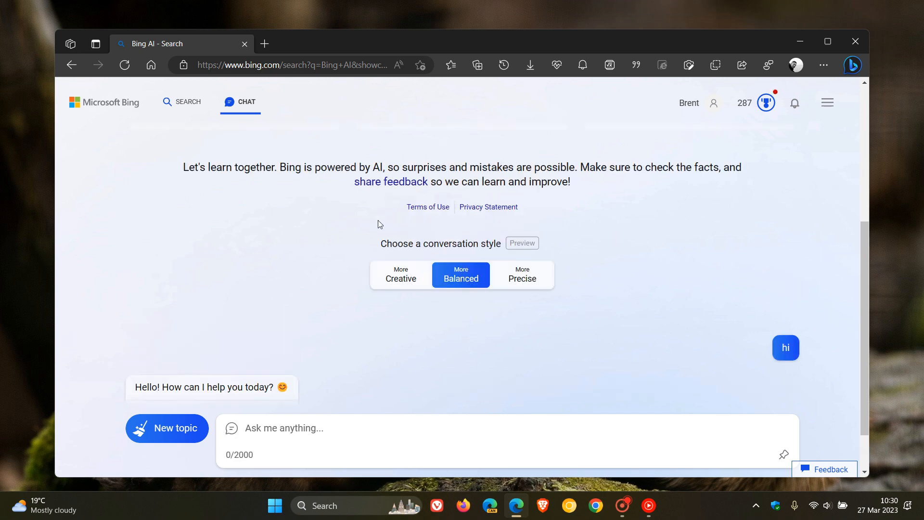
pyautogui.moveTo(555, 230)
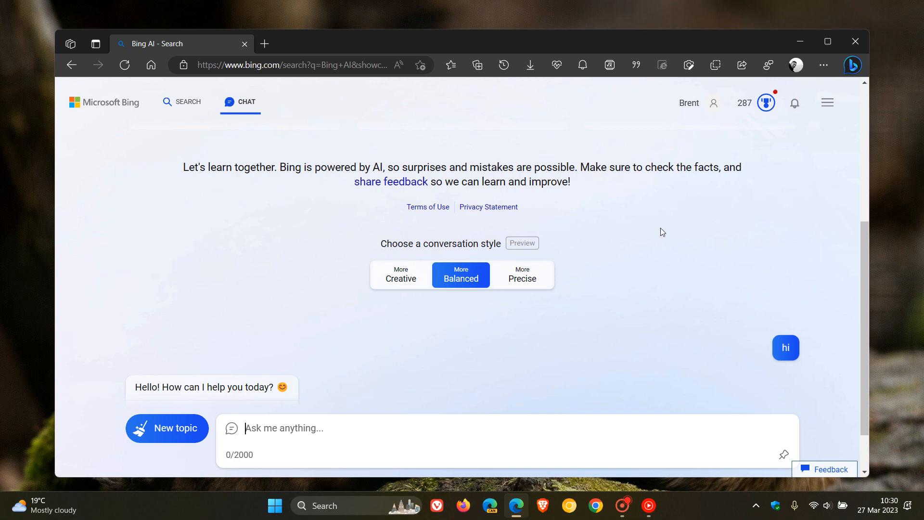
pyautogui.moveTo(653, 229)
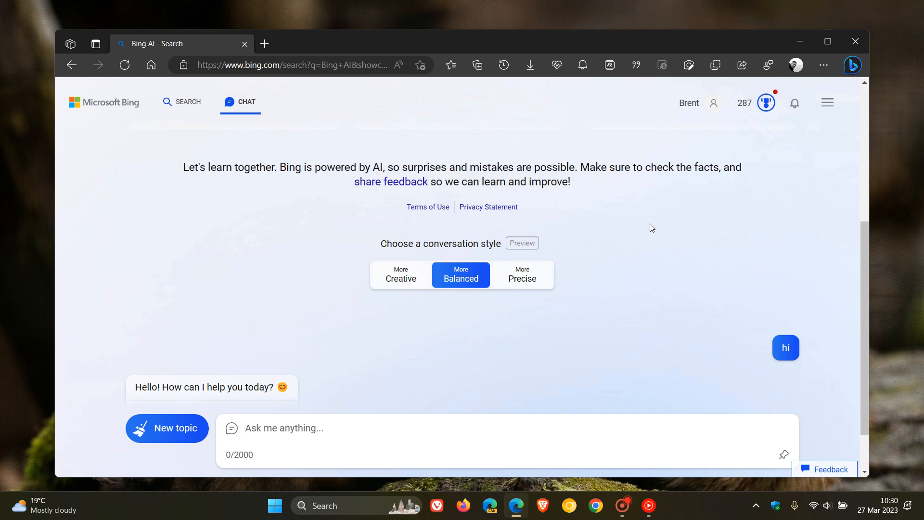
pyautogui.moveTo(94, 61)
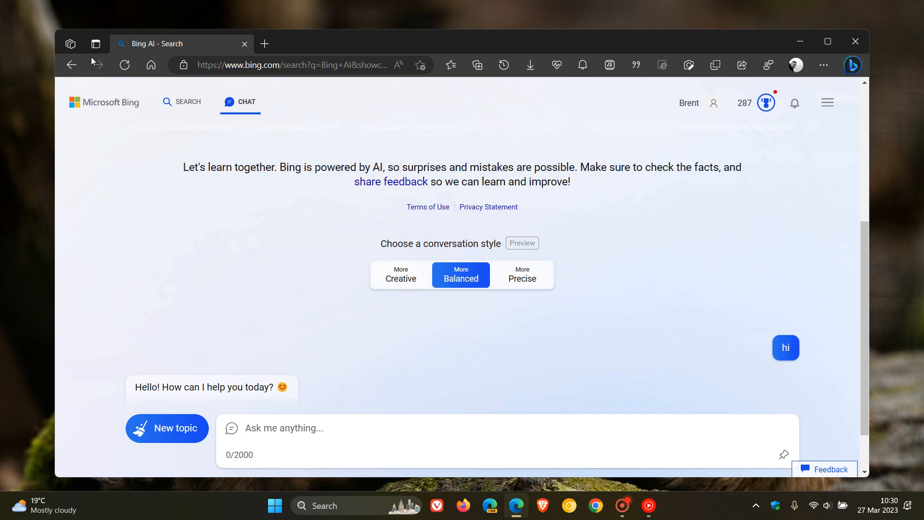
# Go back from the conversation to the Bing home page with its search box
pyautogui.click(70, 65)
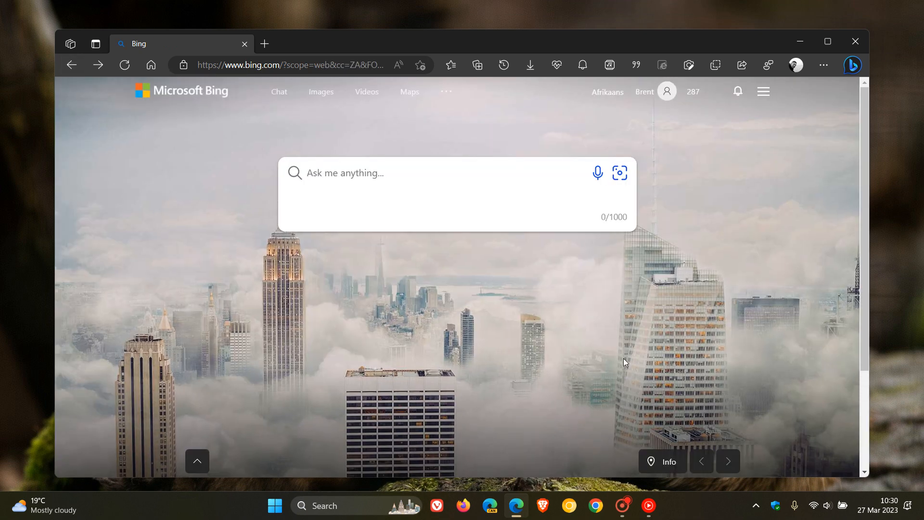
pyautogui.click(694, 91)
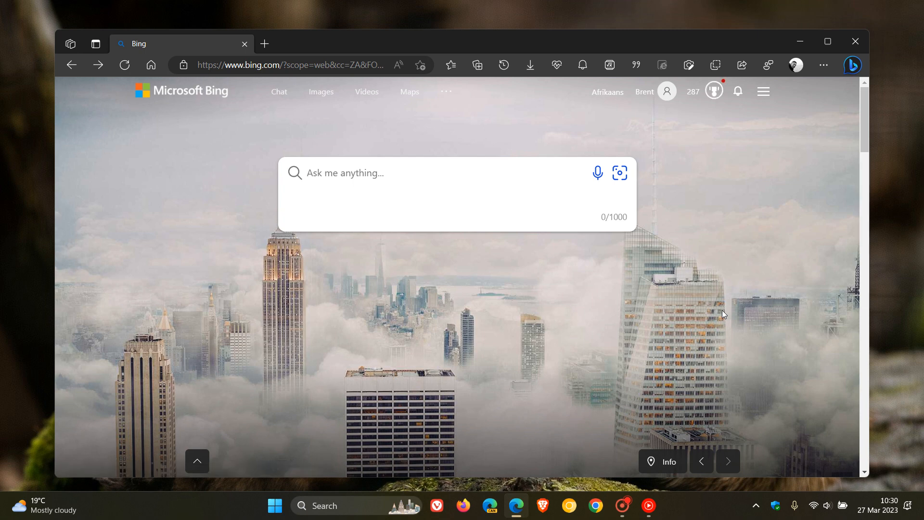
pyautogui.moveTo(699, 318)
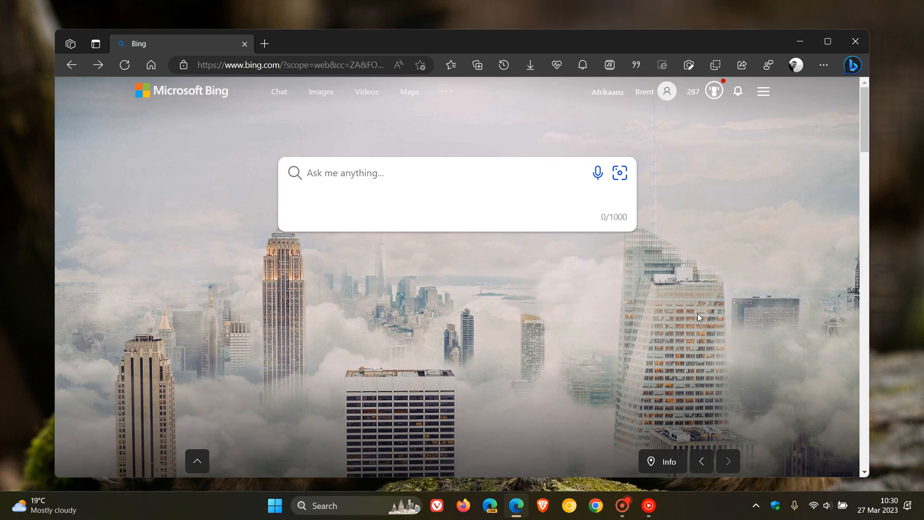